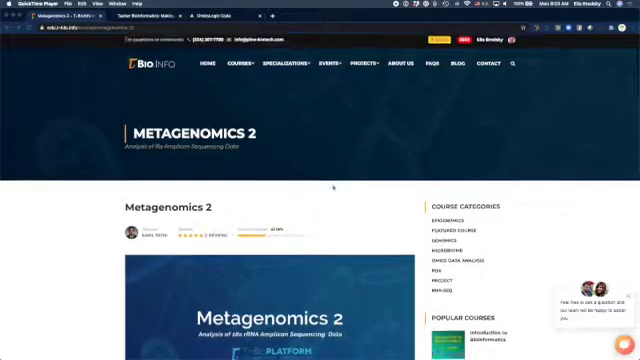
Scroll the lesson page down to the DADA2 Pipeline Job Tutorial dialog.
scroll(down, 3)
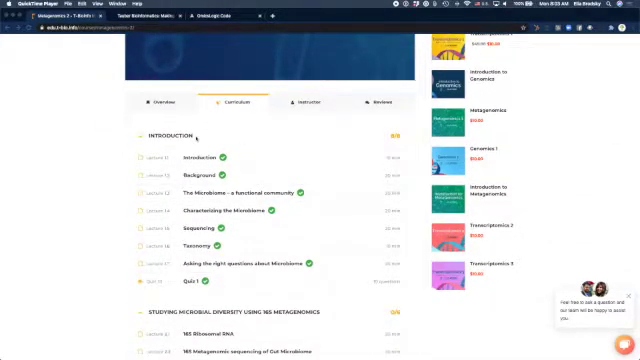
scroll(down, 3)
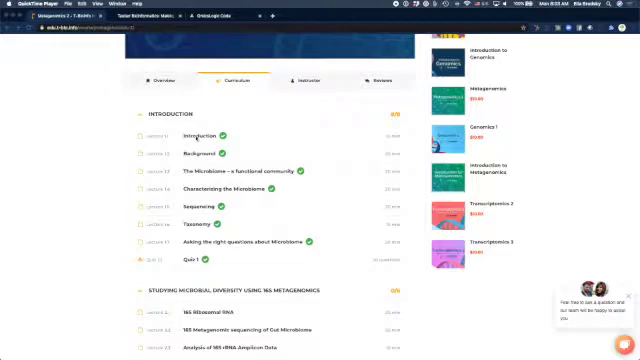
scroll(down, 3)
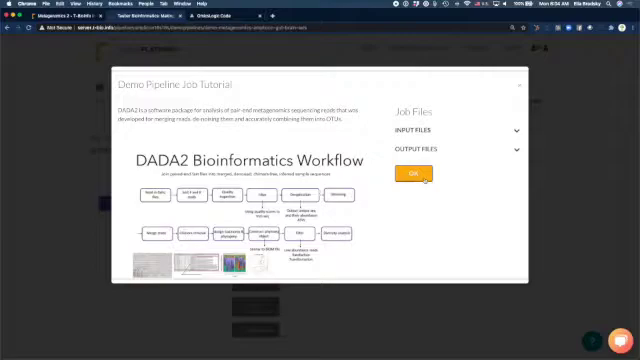
Advance through the DADA2 tutorial slides to the sample abundance results table.
click(422, 172)
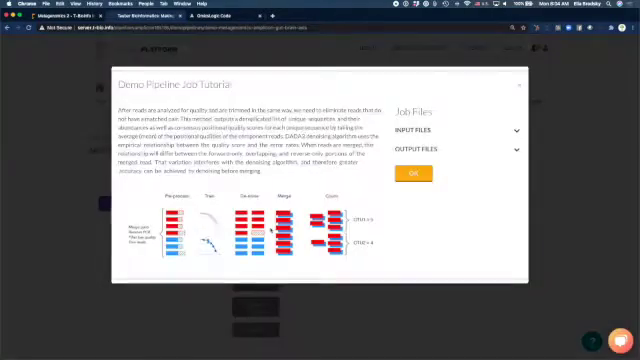
click(418, 172)
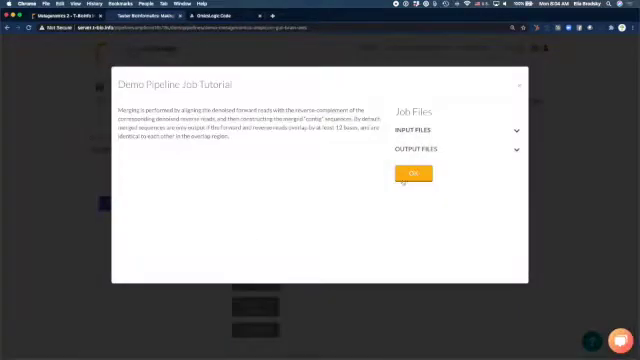
click(404, 172)
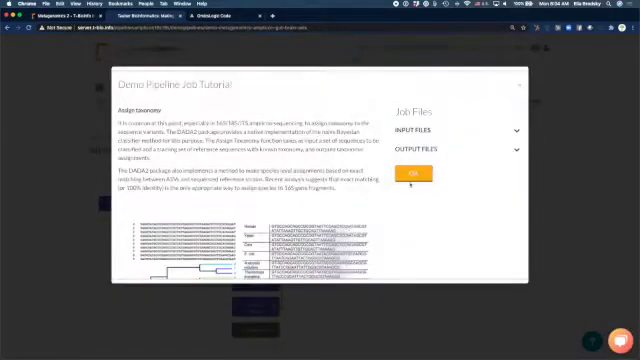
click(414, 172)
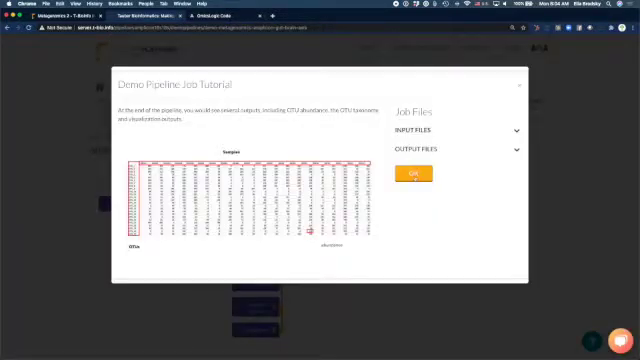
click(416, 172)
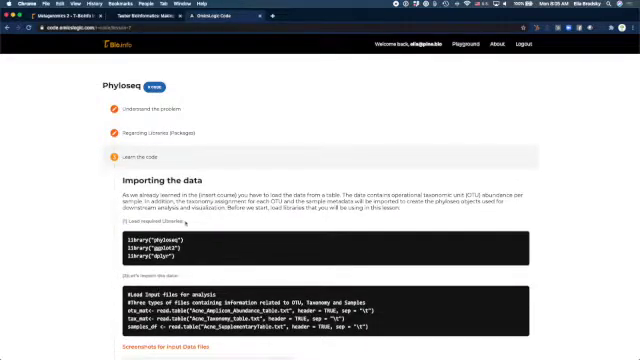
scroll(down, 3)
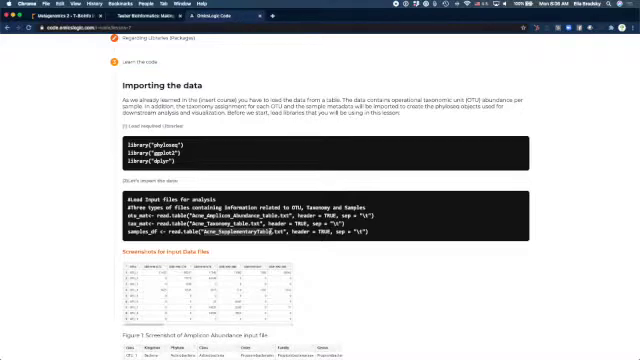
scroll(down, 3)
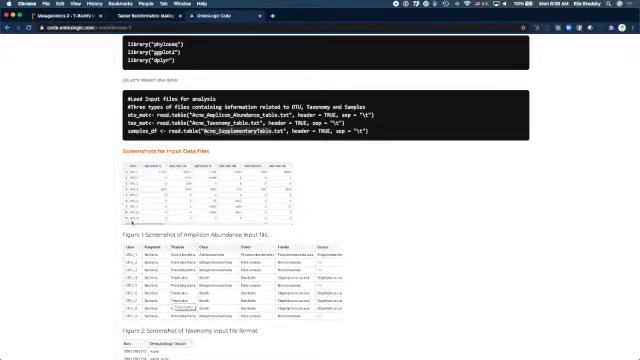
scroll(down, 3)
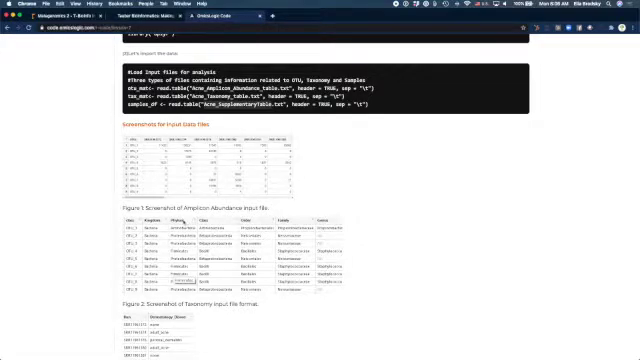
scroll(down, 3)
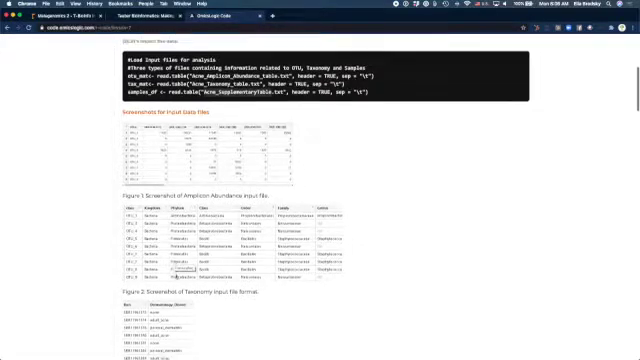
scroll(down, 3)
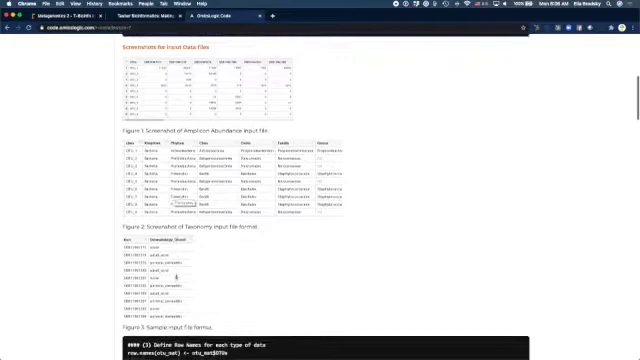
scroll(down, 3)
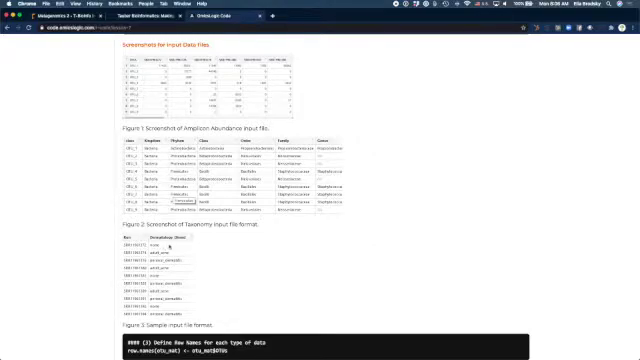
scroll(down, 3)
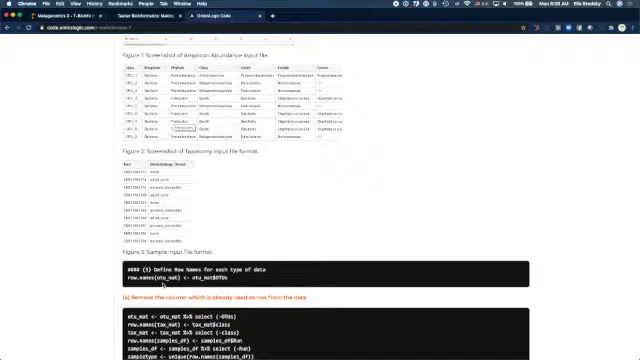
Scroll the Phyloseq tutorial past the relative-abundance transform and merge blocks to the NMDS ordination and plotting code.
scroll(down, 3)
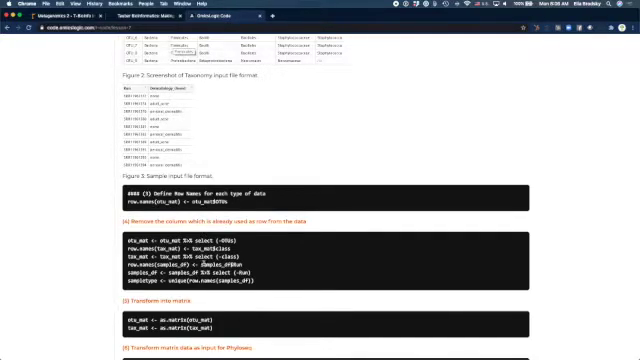
scroll(down, 3)
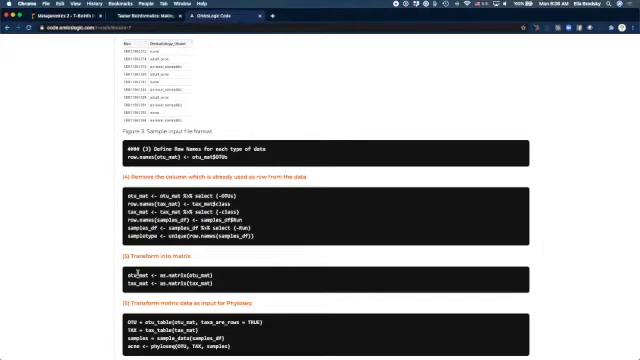
scroll(down, 3)
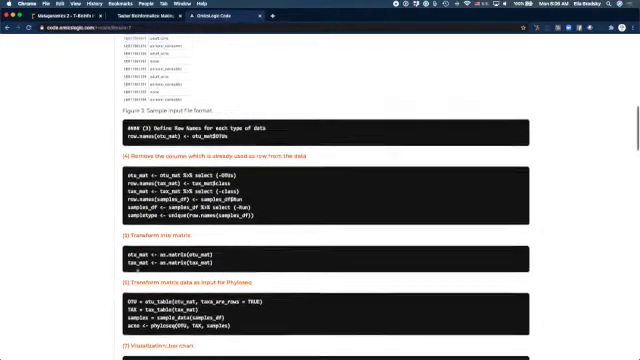
scroll(down, 3)
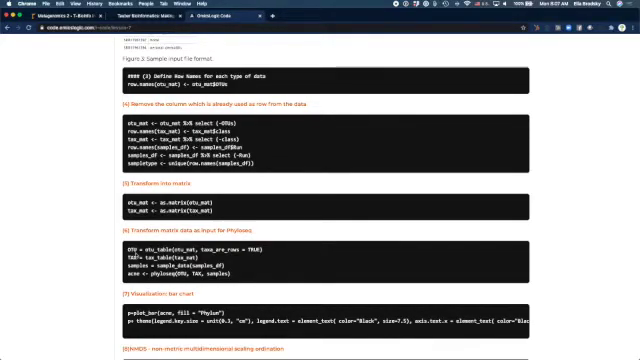
scroll(down, 3)
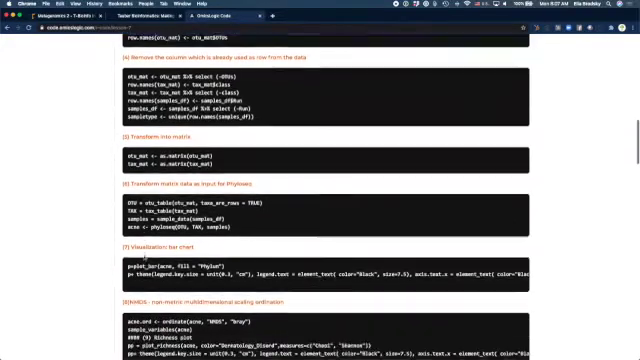
scroll(down, 3)
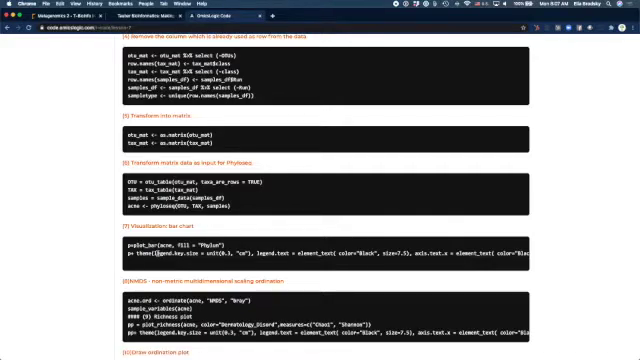
scroll(down, 3)
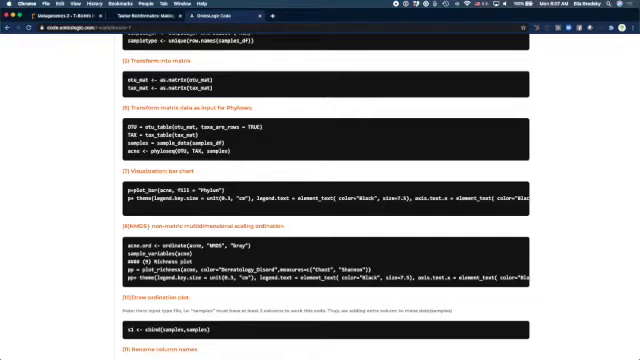
scroll(down, 3)
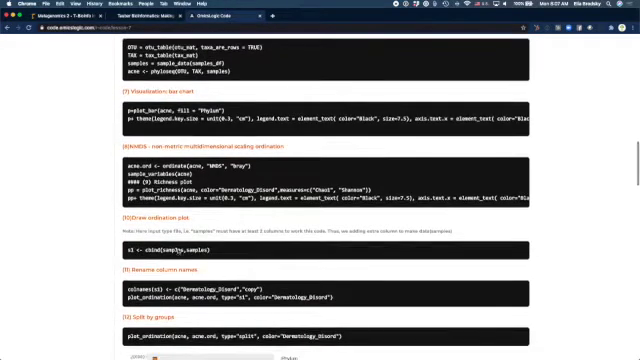
scroll(down, 3)
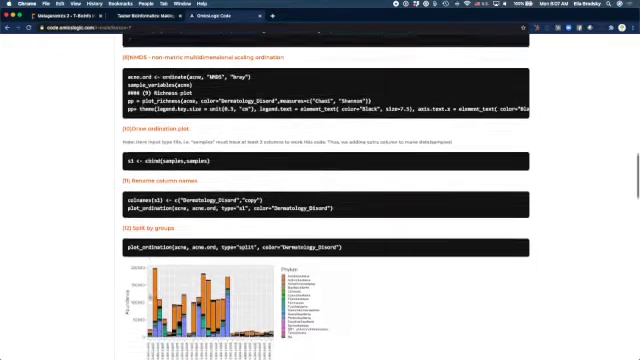
Scroll down through the stacked bar plot, NMDS ordination and faceted plots to the R code exercise box.
scroll(down, 3)
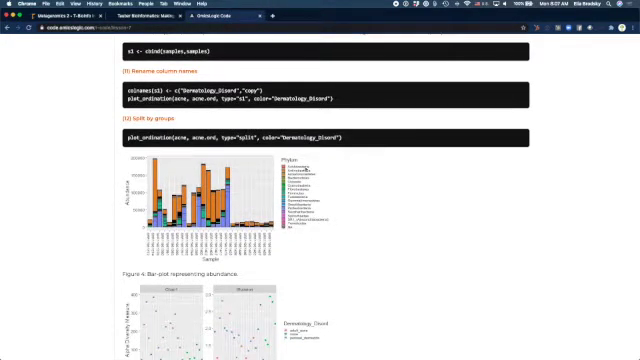
scroll(down, 3)
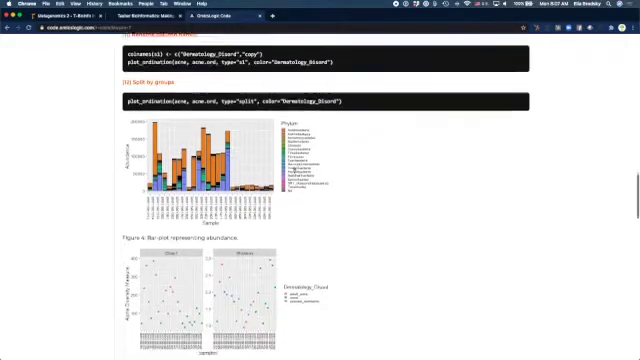
scroll(down, 3)
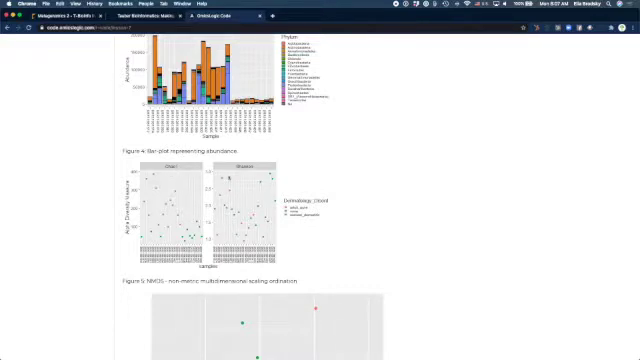
scroll(down, 3)
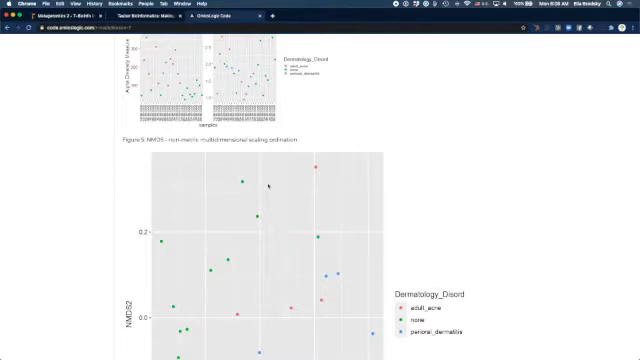
scroll(down, 3)
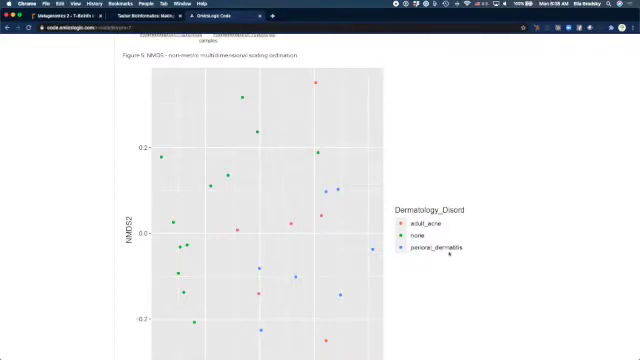
scroll(down, 3)
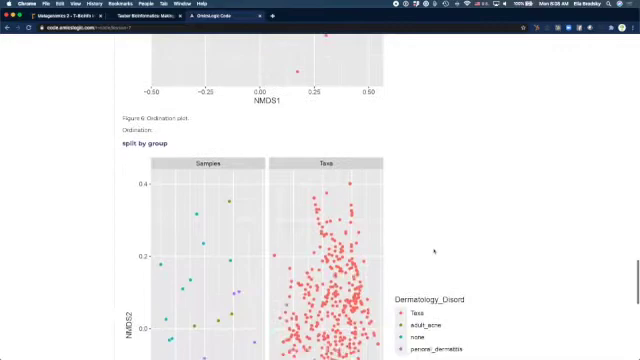
scroll(down, 3)
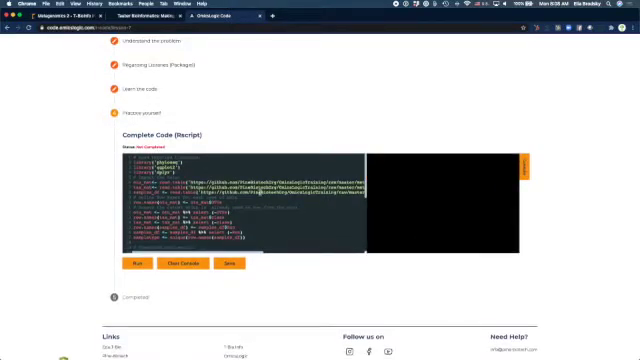
Run the complete R script in the playground, edit the ordination plot code, and rerun it.
scroll(down, 3)
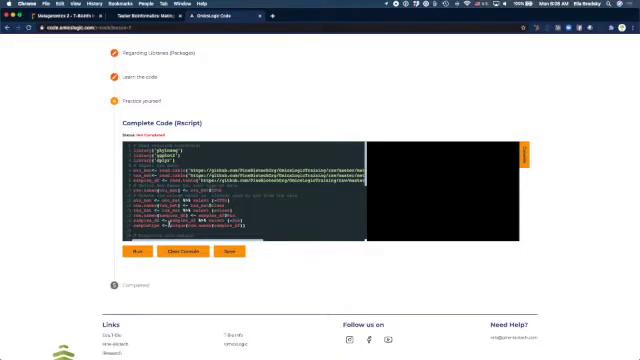
click(140, 252)
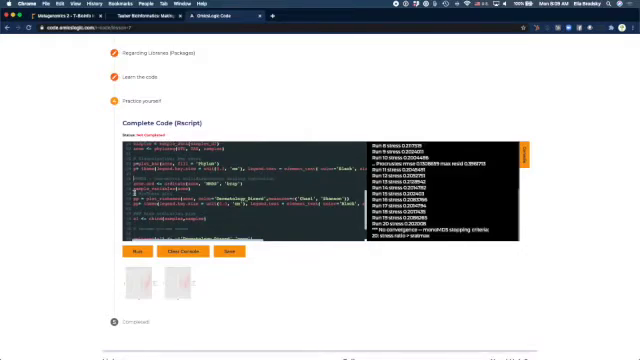
click(138, 254)
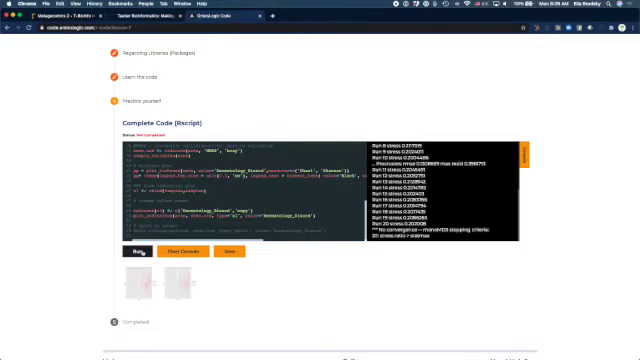
click(140, 252)
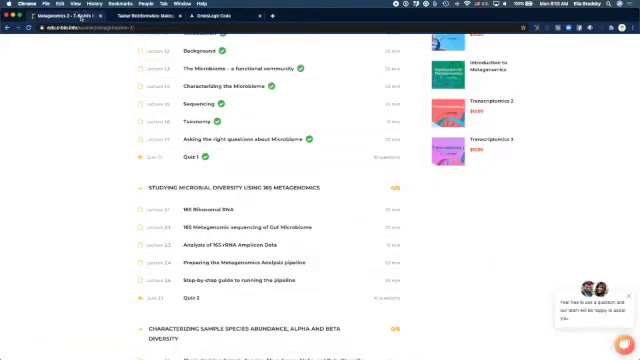
Scroll the curriculum to the Characterizing Sample Species Abundance, Alpha and Beta Diversity section.
scroll(down, 3)
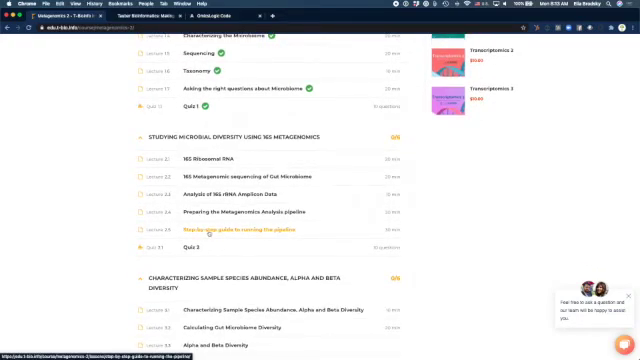
scroll(down, 3)
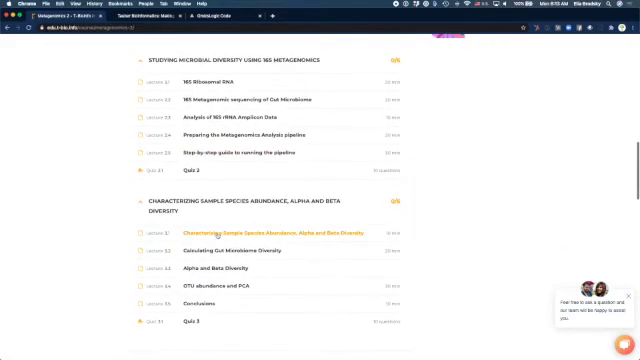